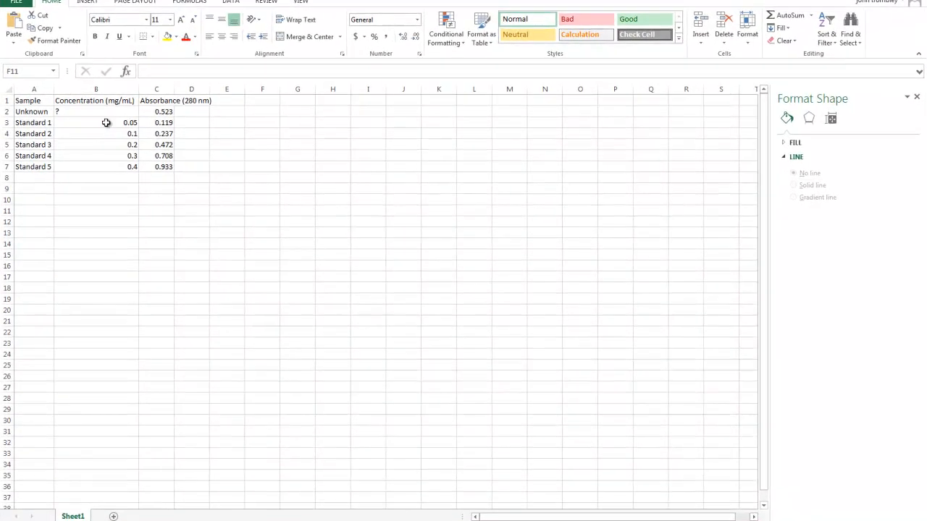
- Create a scatter chart from B3:C7 concentration vs absorbance and title it 'Standard Curve'
drag(95, 121, 157, 166)
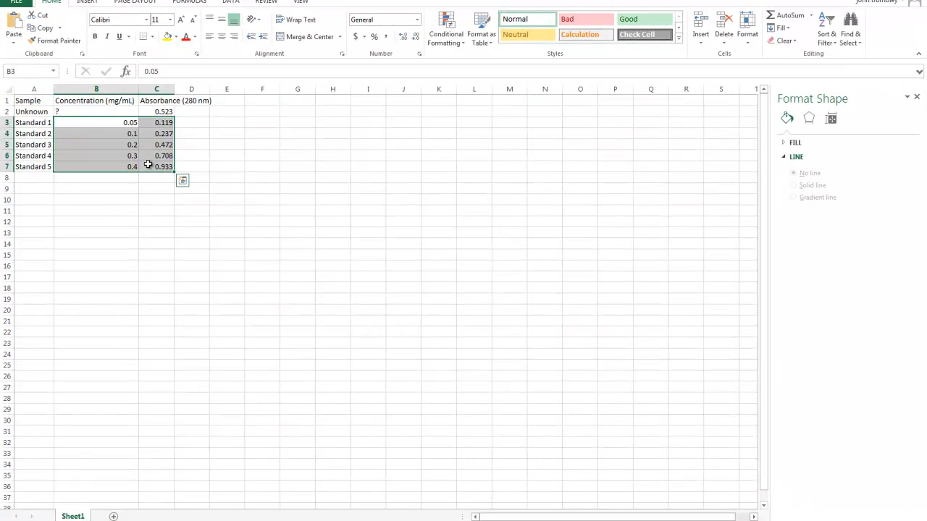
click(95, 5)
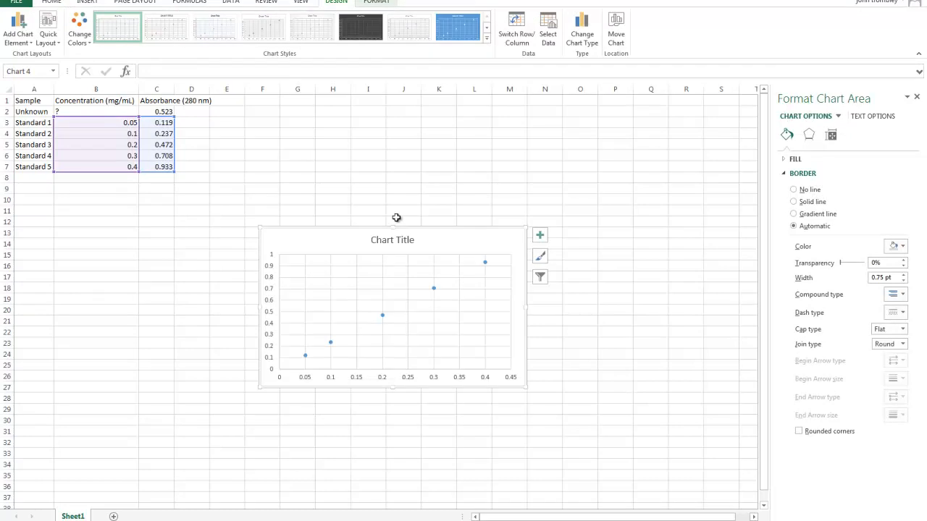
click(391, 241)
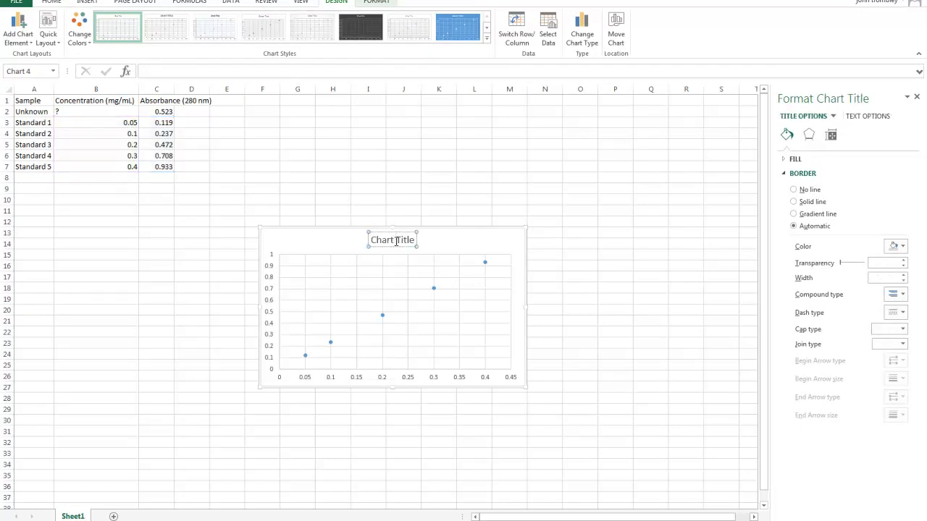
text(Standard Curve)
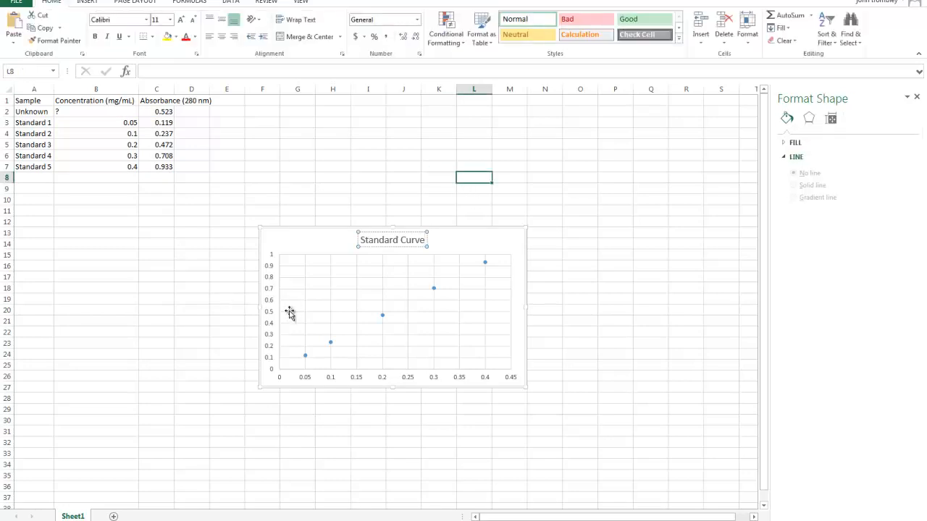
mouse_move(496, 379)
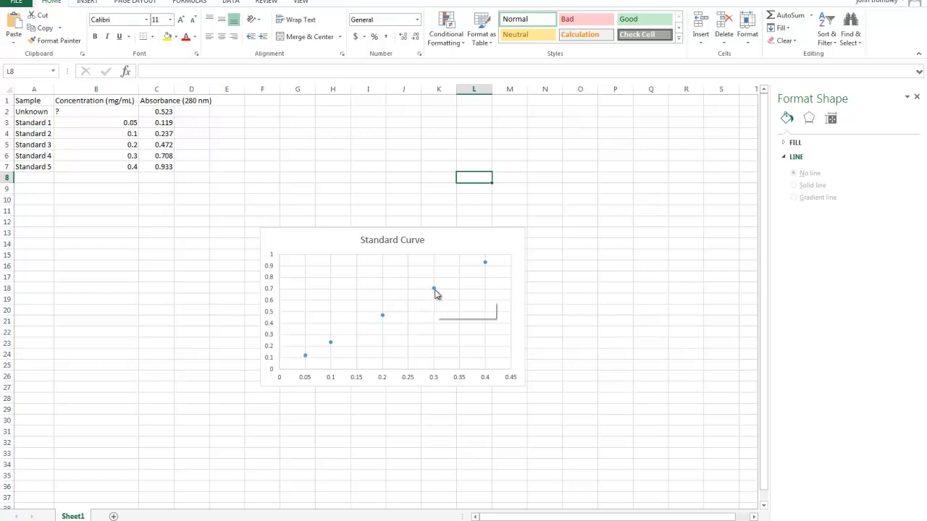
- Add a linear trendline displaying y = 2.3312x + 0.0042 and R² = 0.9999 beside the line
right_click(432, 288)
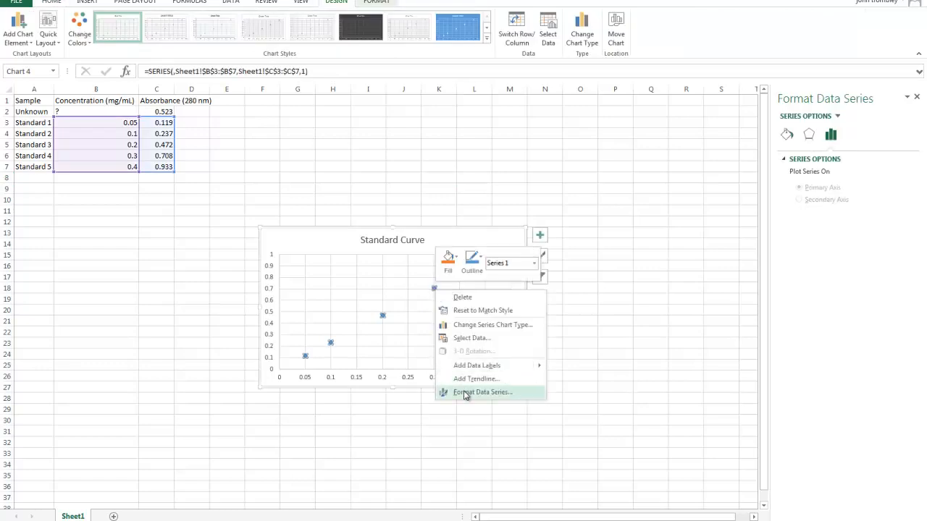
mouse_move(481, 394)
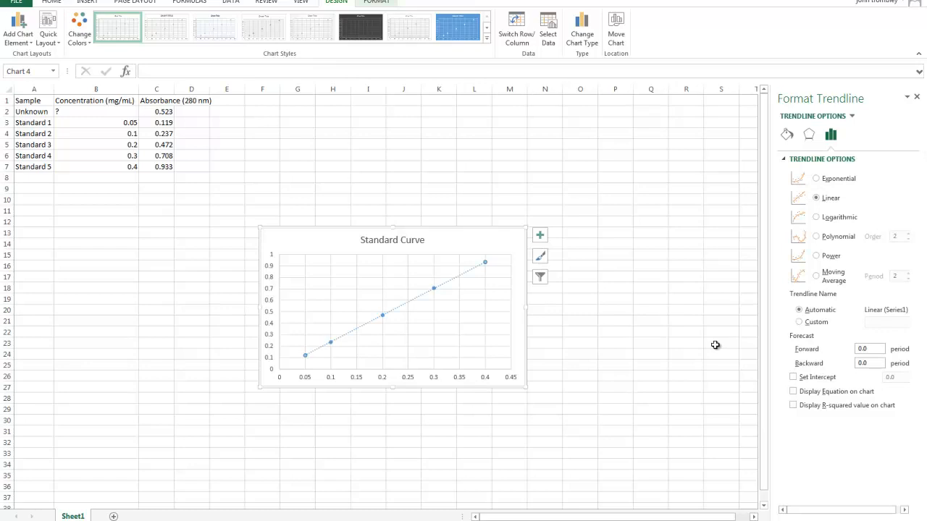
mouse_move(782, 397)
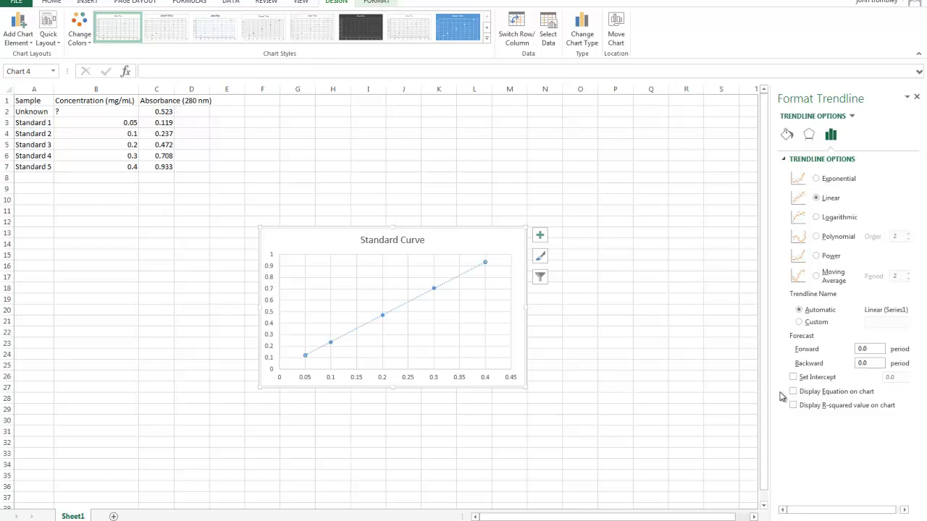
click(792, 391)
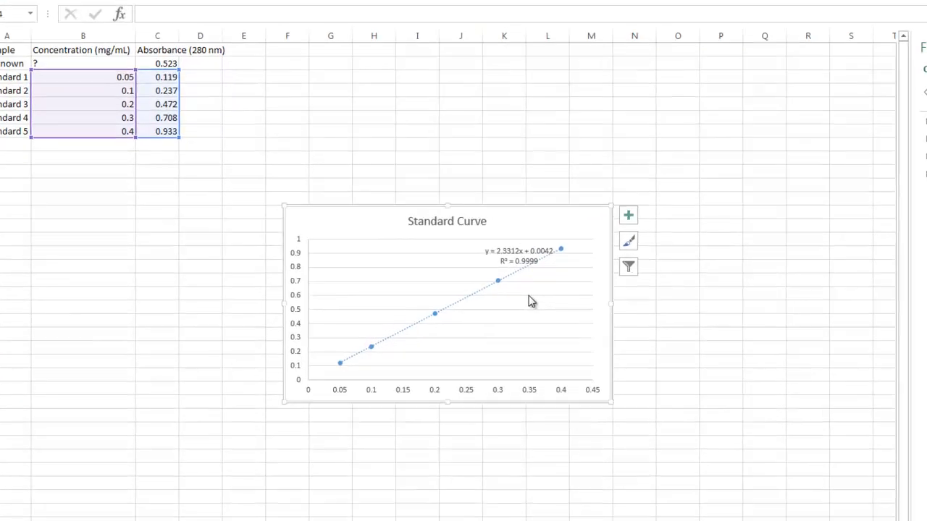
click(514, 249)
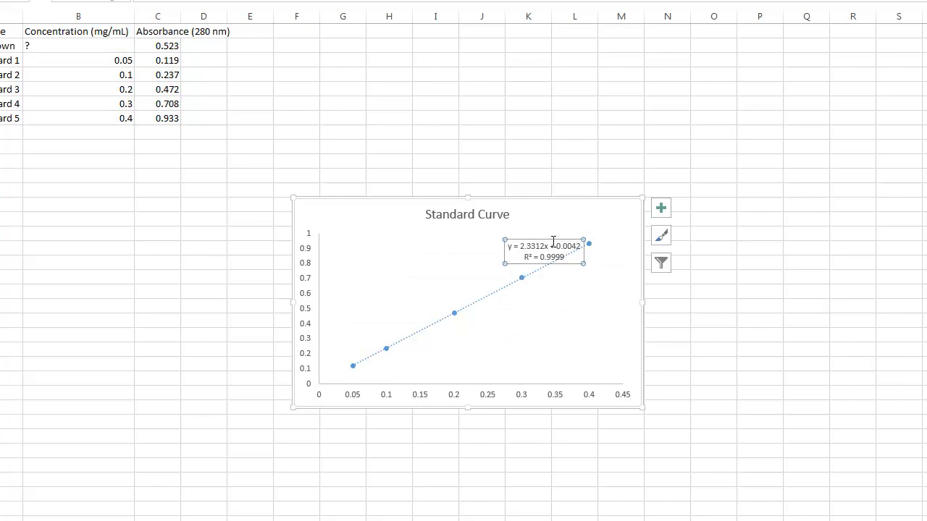
drag(544, 252, 498, 257)
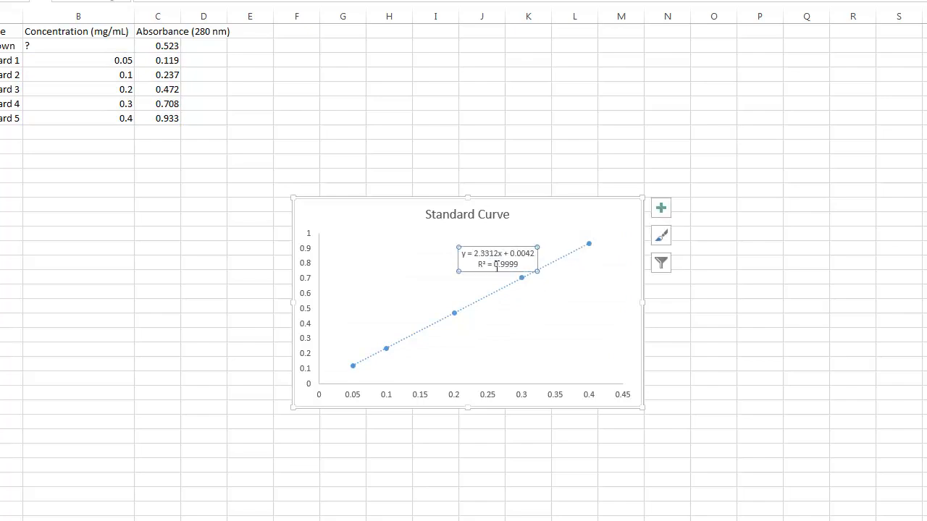
mouse_move(701, 304)
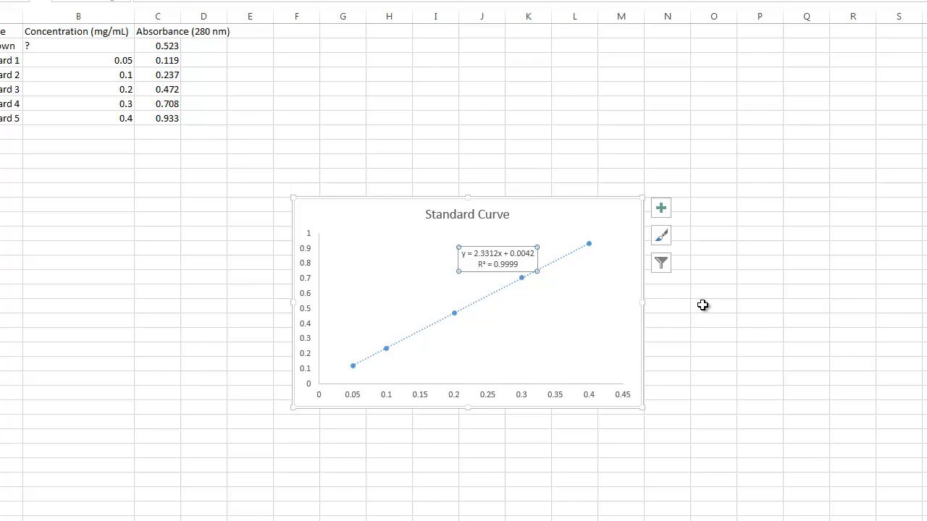
mouse_move(533, 292)
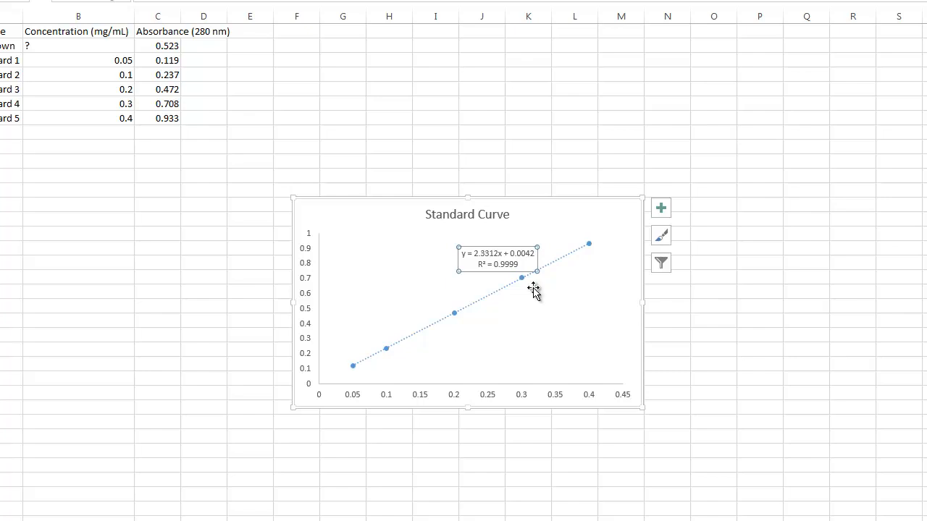
click(58, 45)
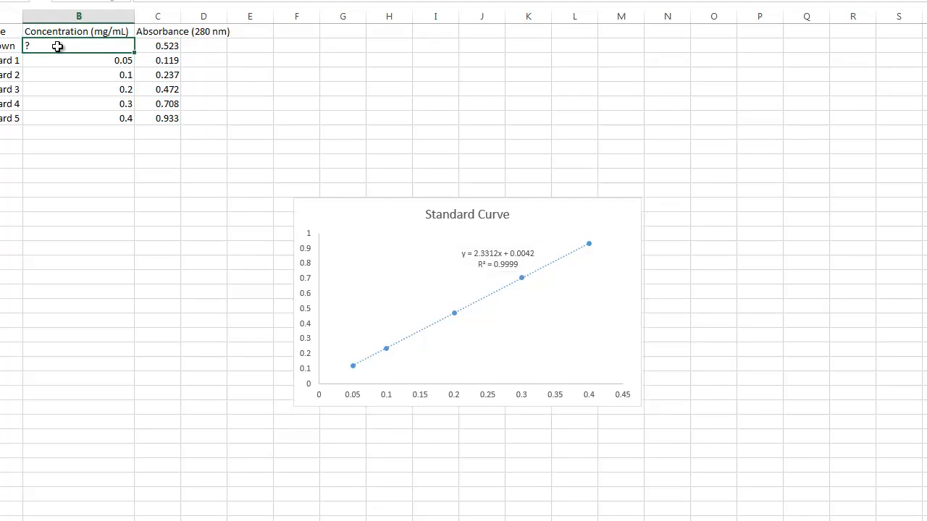
- Enter the formula =(C2-.0042)/2.3312 in B2 for the Unknown's concentration
text(=)
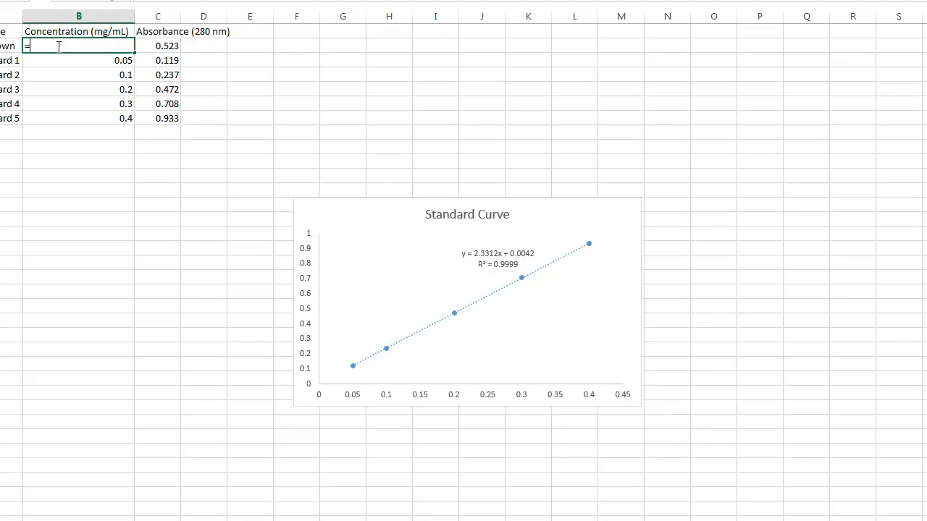
text(()
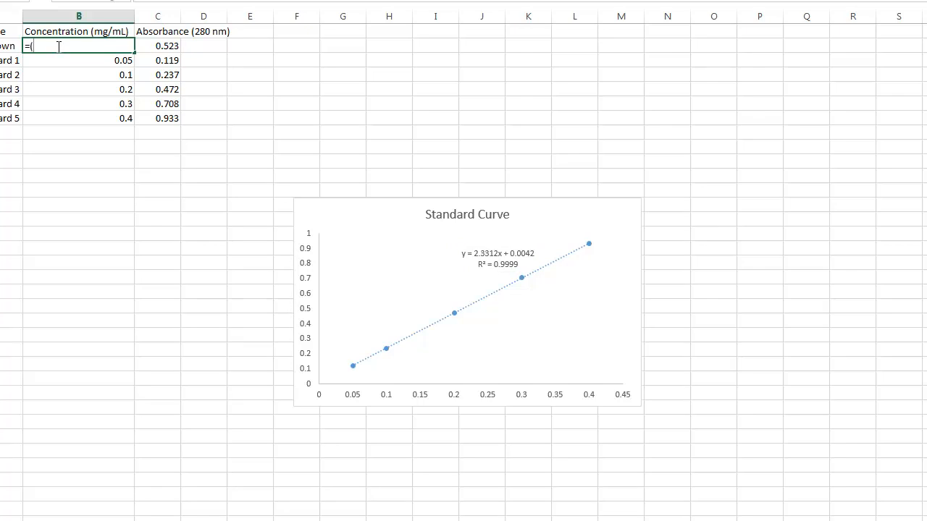
mouse_move(145, 44)
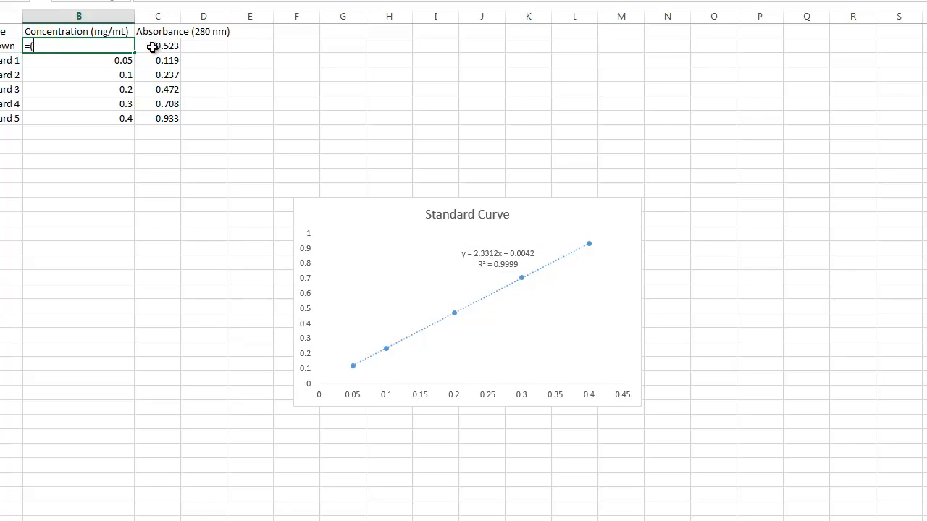
click(159, 45)
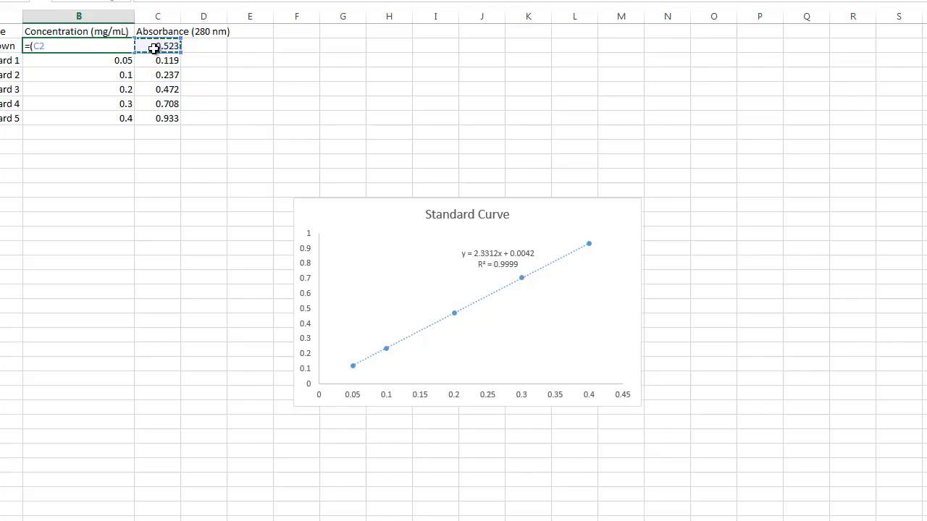
text(-)
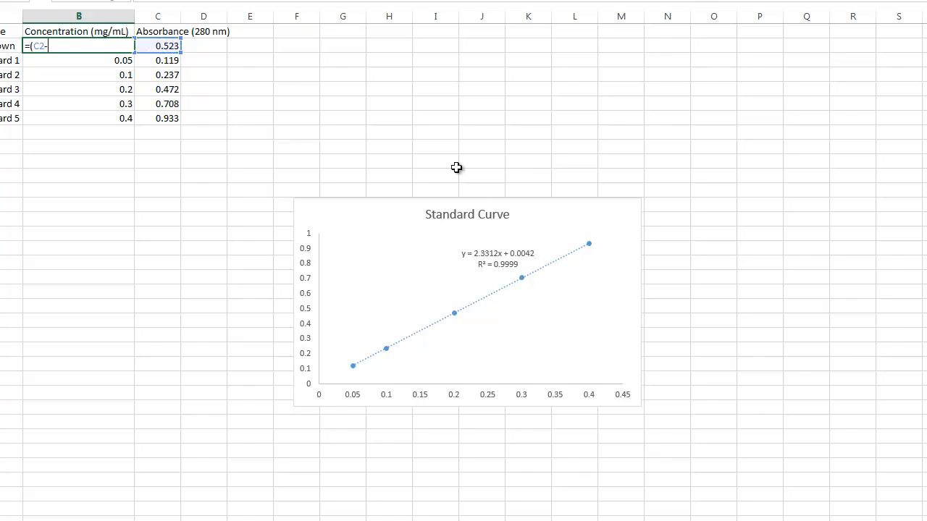
text(.0042))
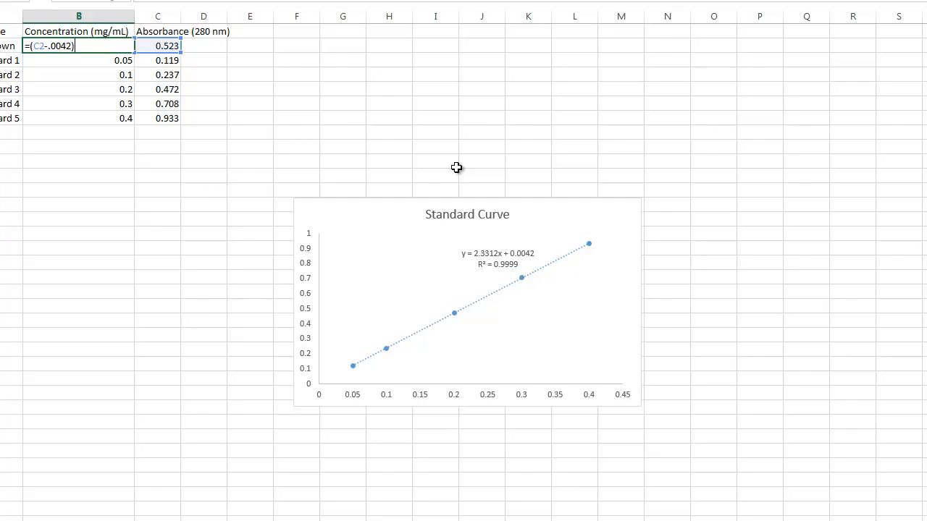
text(/)
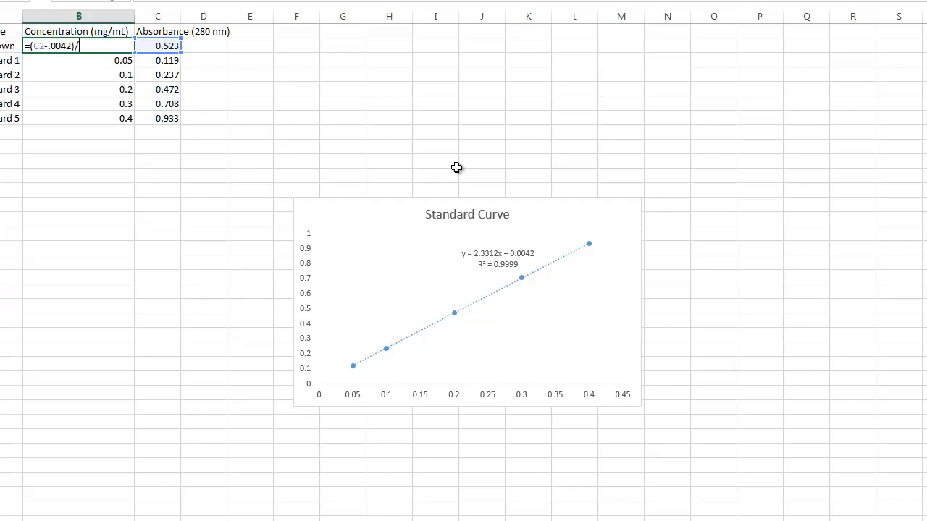
text(2.)
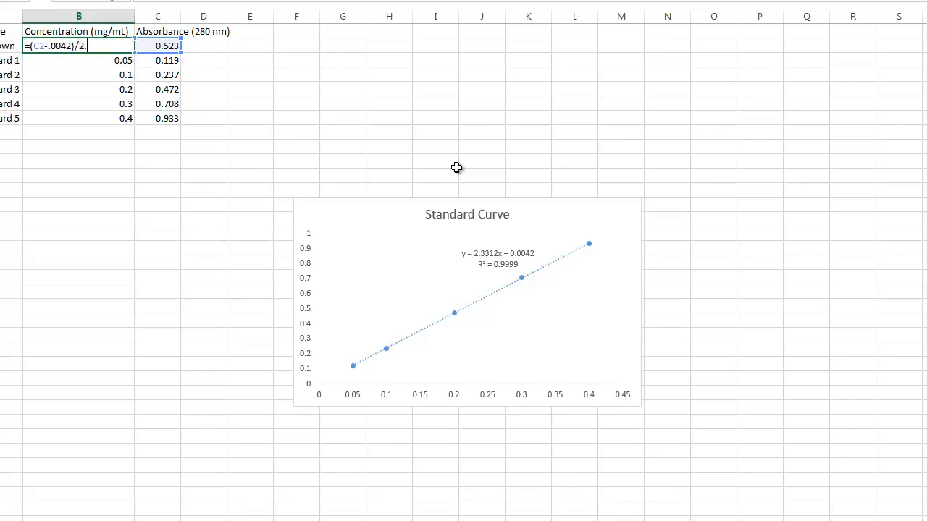
text(3312)
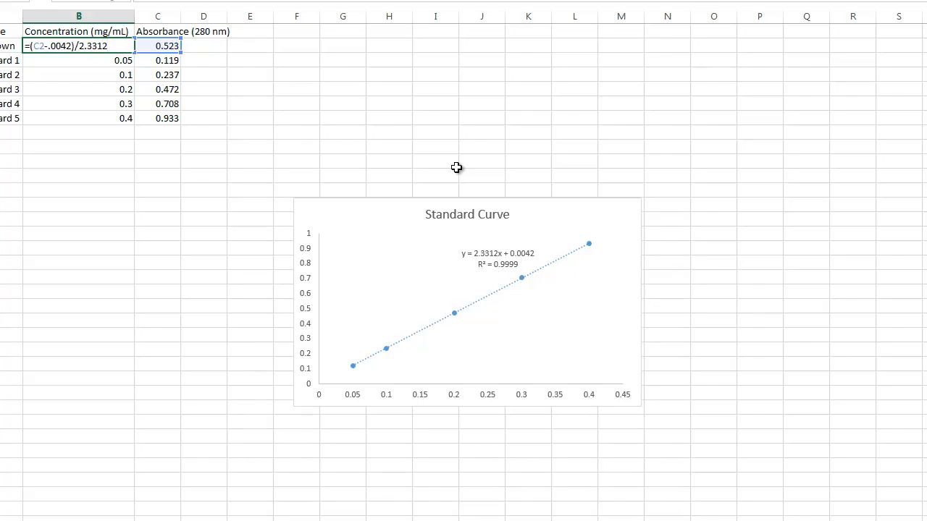
mouse_move(504, 258)
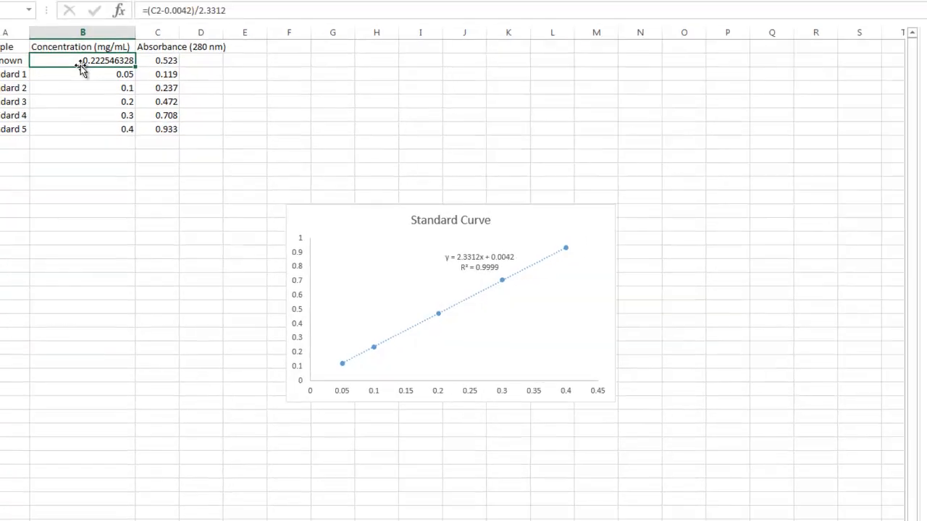
- Format B2 as a Number with 2 decimal places so it shows 0.22
right_click(81, 61)
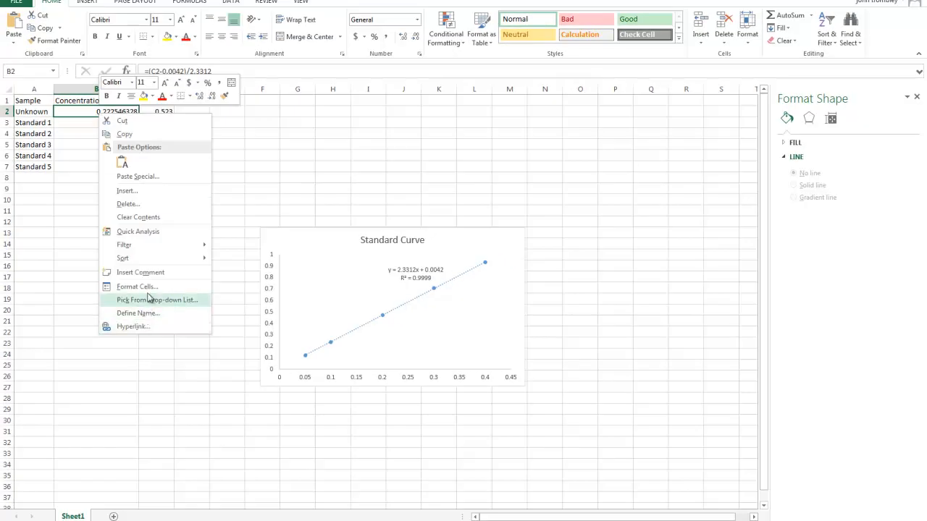
click(137, 287)
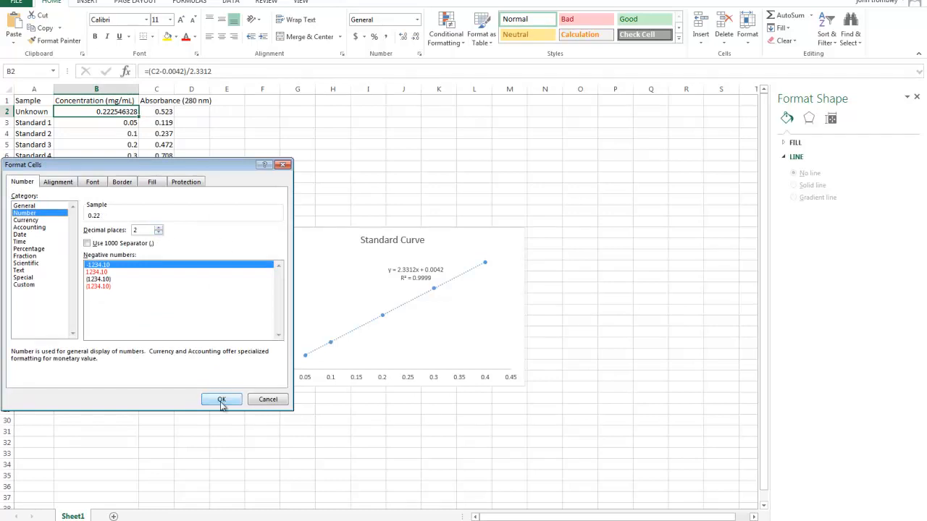
click(221, 400)
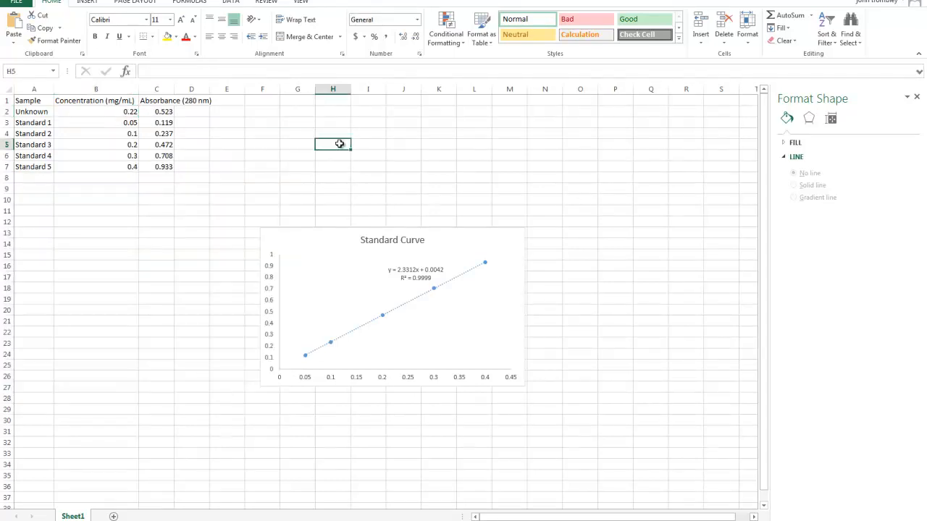